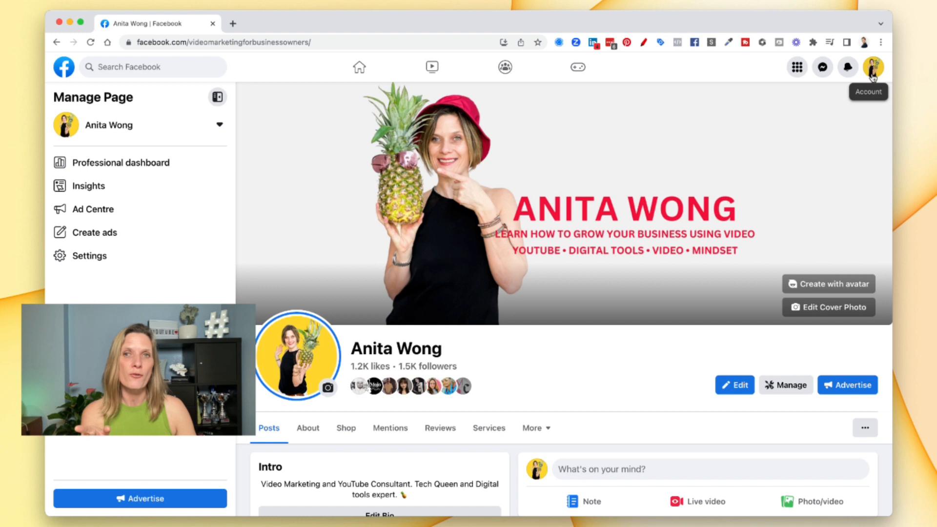
Step: Scroll the Page timeline down to the recent 'was live' video post
click(873, 67)
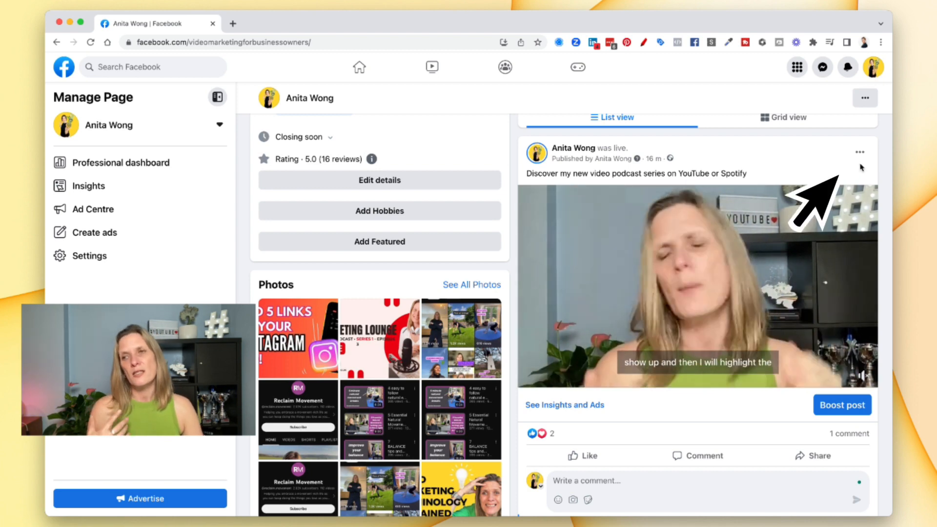
Step: Bring the '6 different ways to show up on YouTube' live video into the theatre viewer with its stats panel
click(859, 153)
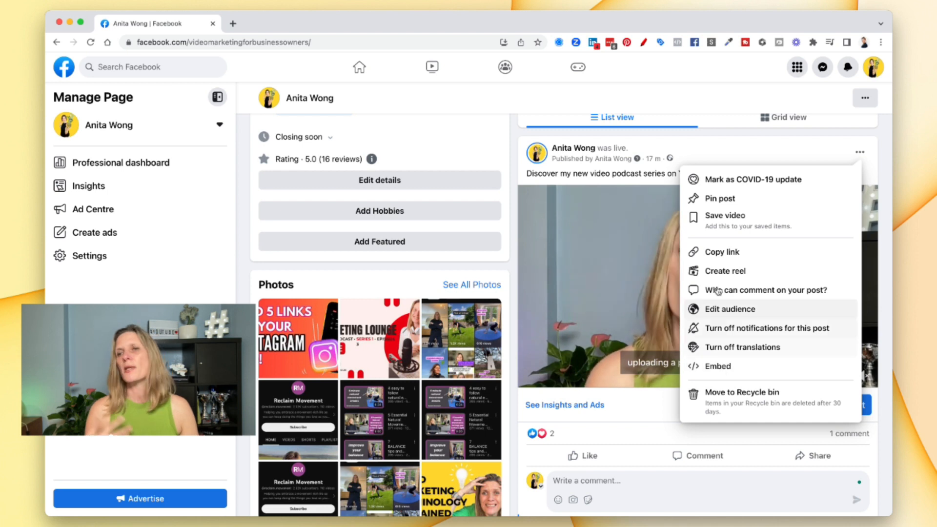
click(721, 157)
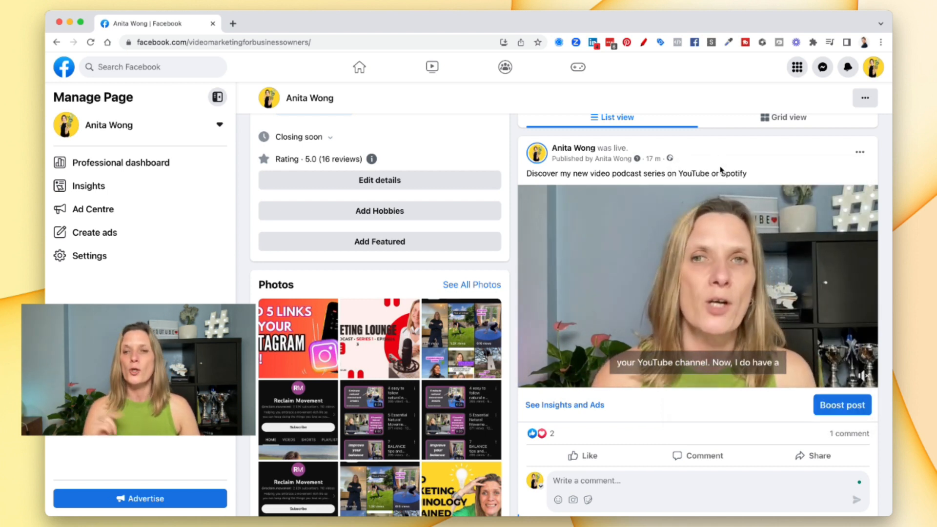
click(697, 284)
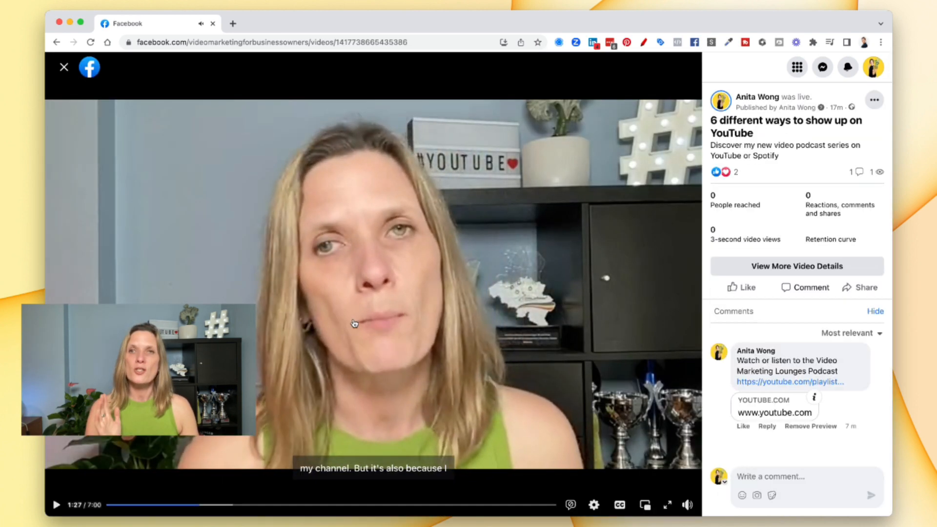
click(686, 504)
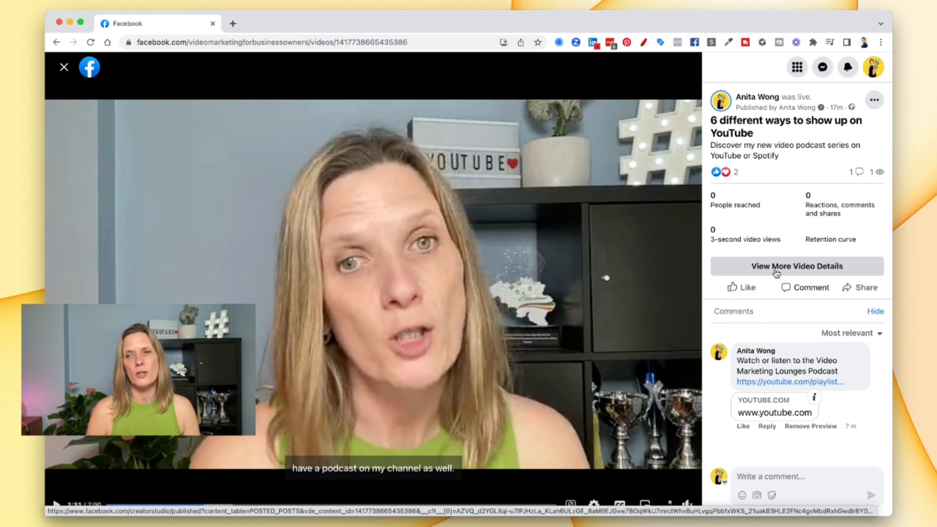
Step: Use 'View More Video Details' to reach the Business Suite Home dashboard and look over it
click(796, 266)
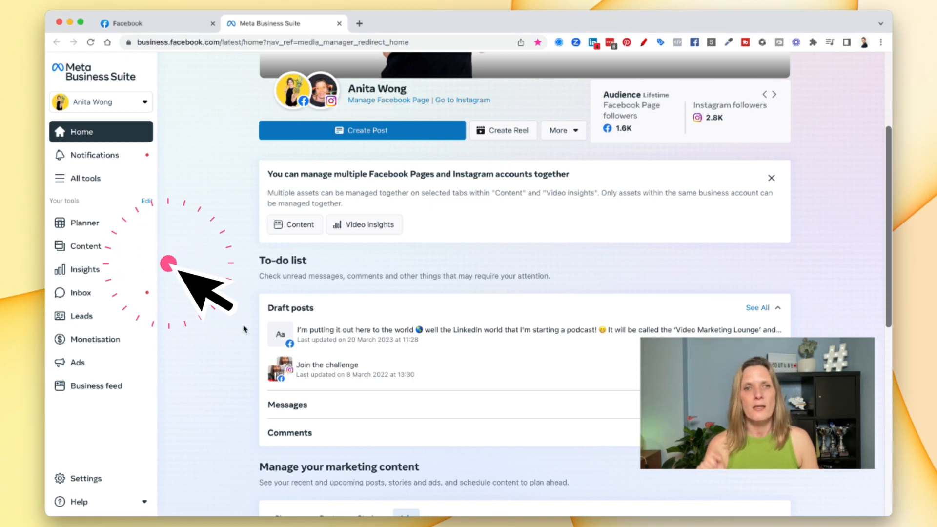
mouse_move(78, 362)
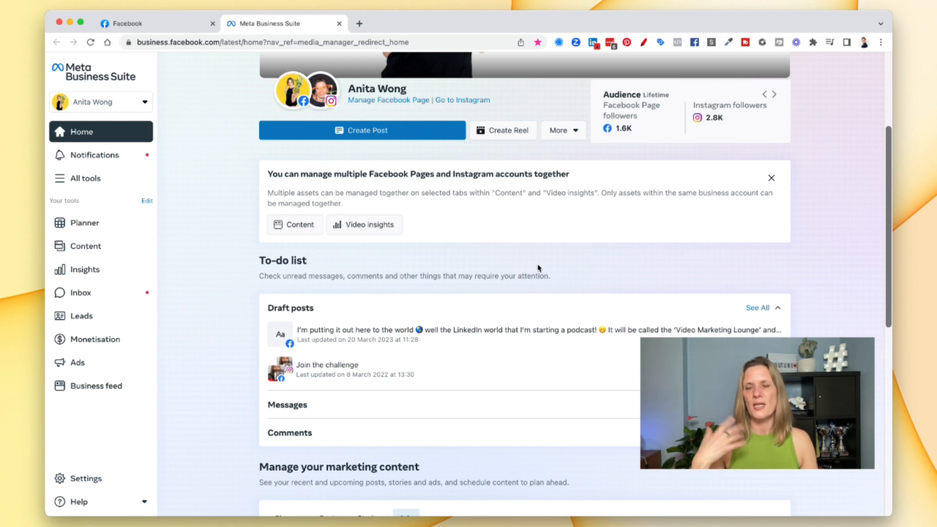
scroll(down, 3)
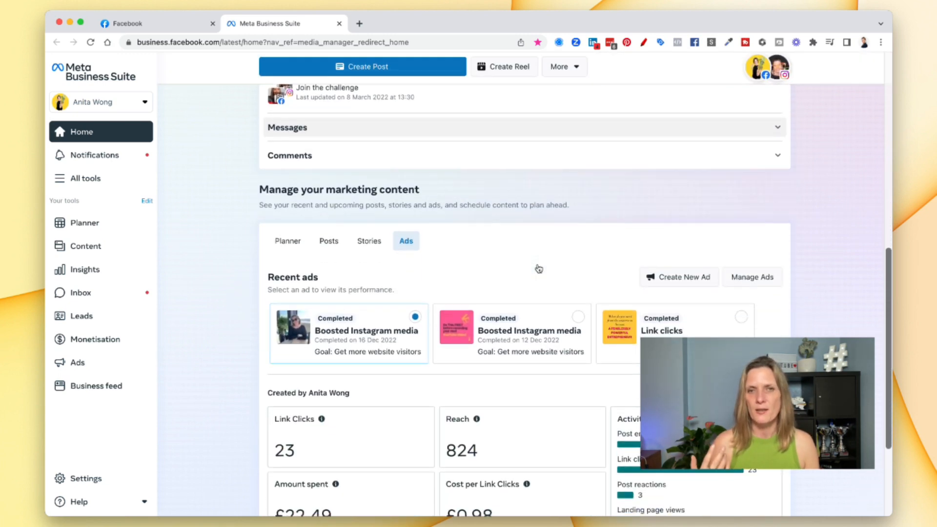
scroll(down, 3)
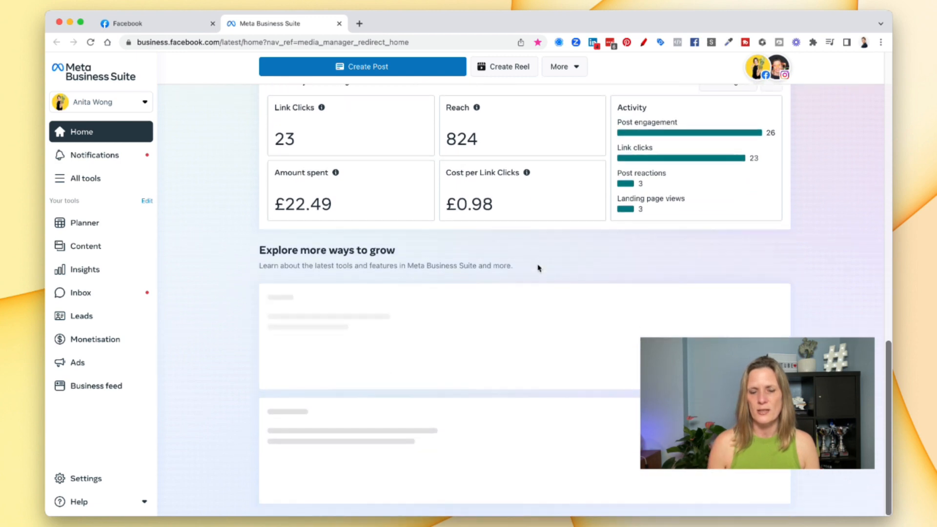
scroll(up, 3)
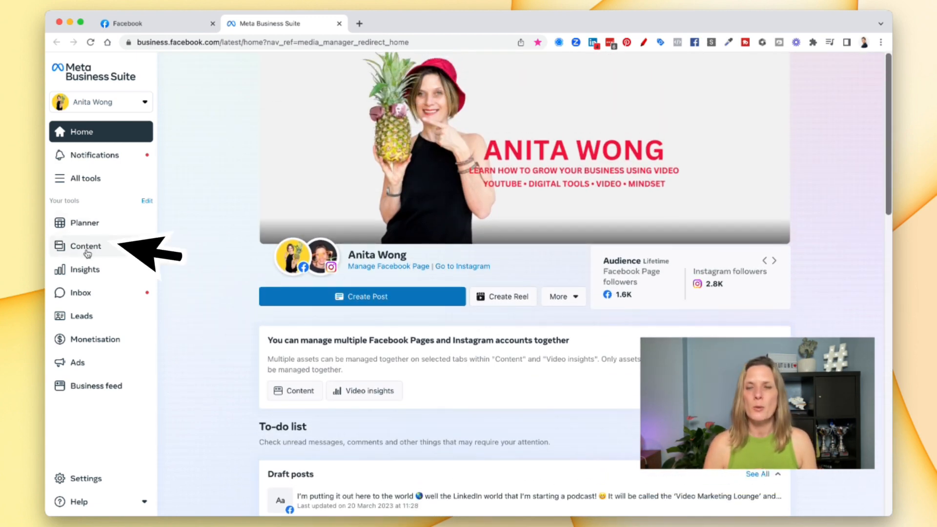
Step: Go to Content and tick the '6 different ways to show up…' live video row in Posts and reels
click(86, 246)
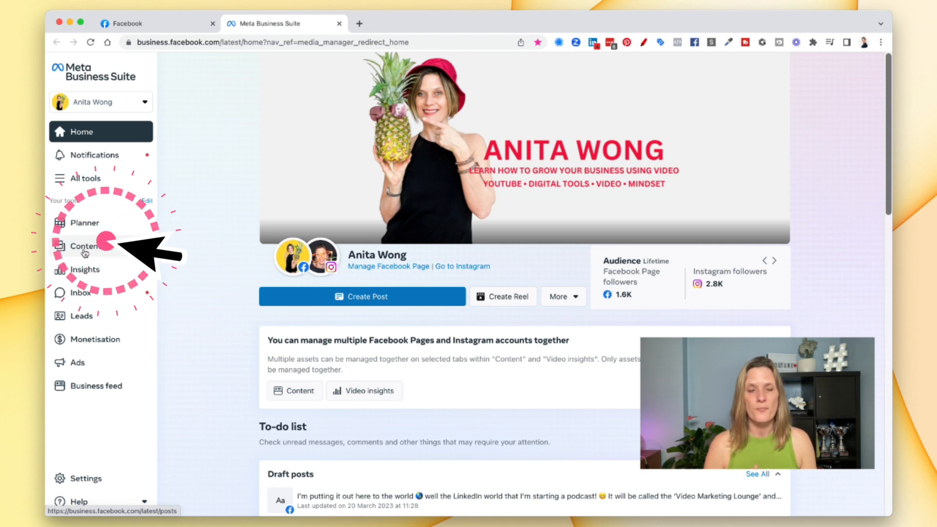
click(86, 246)
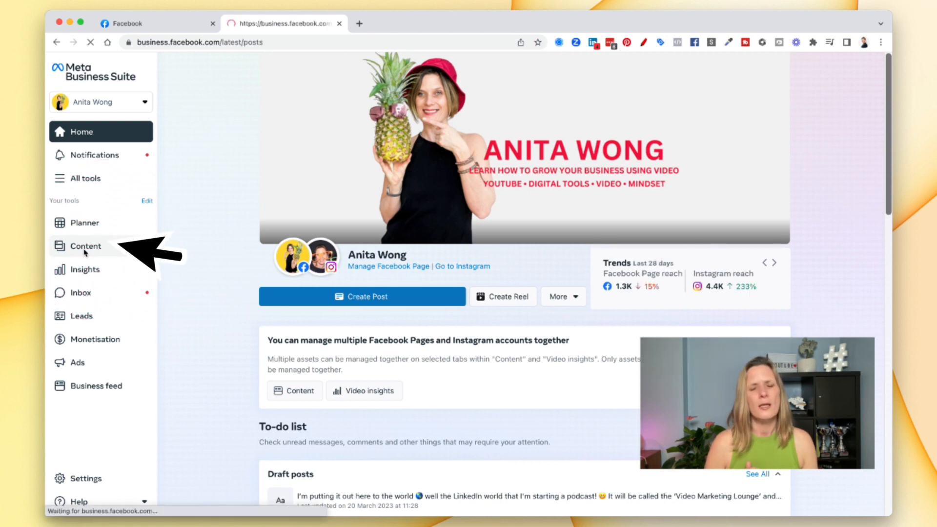
click(85, 246)
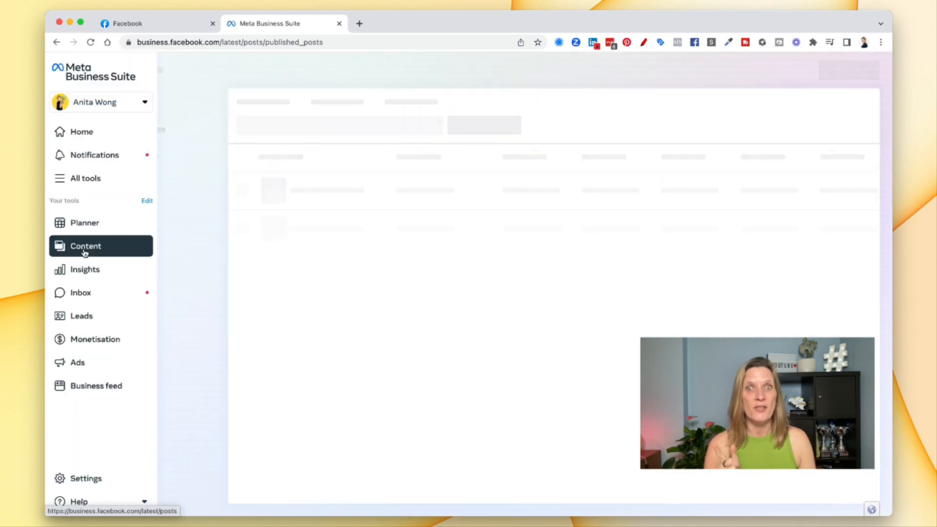
click(85, 246)
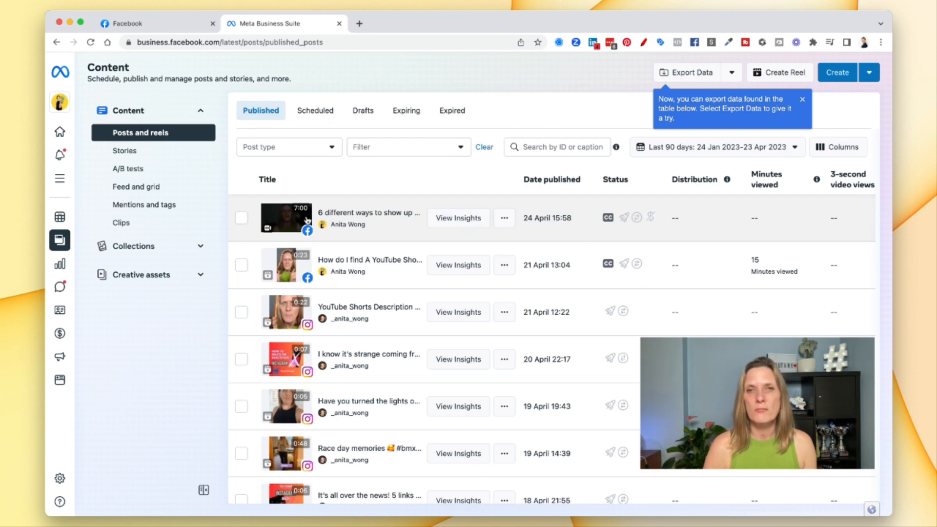
click(241, 218)
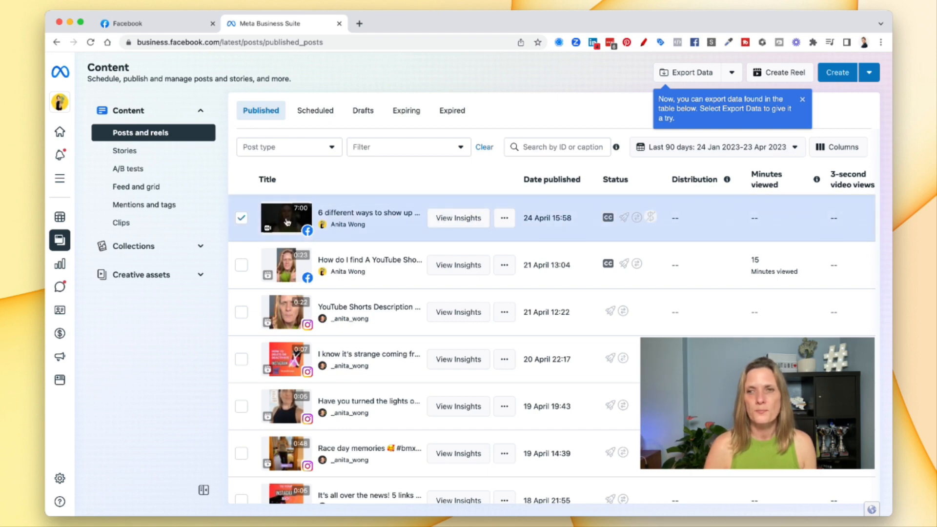
Step: Show the Post overview with the live broadcast summary for the '6 different ways' video
click(457, 218)
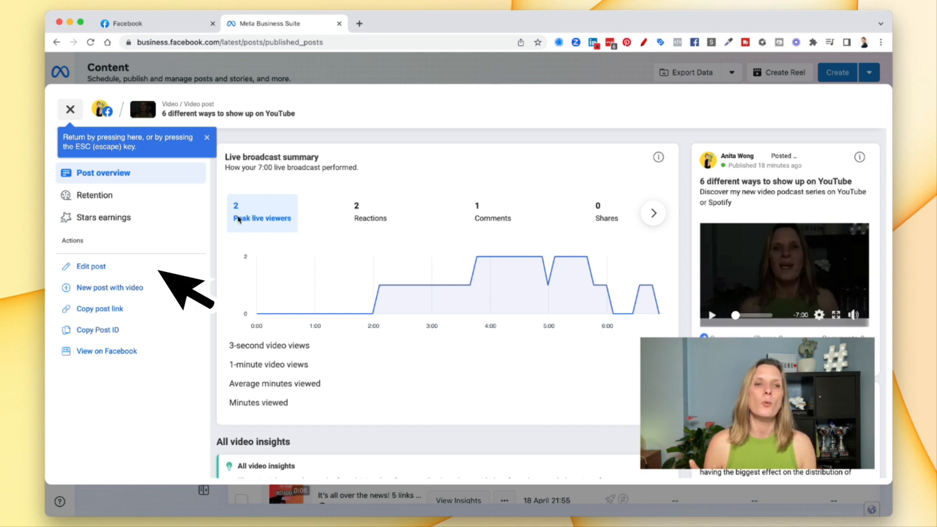
click(90, 267)
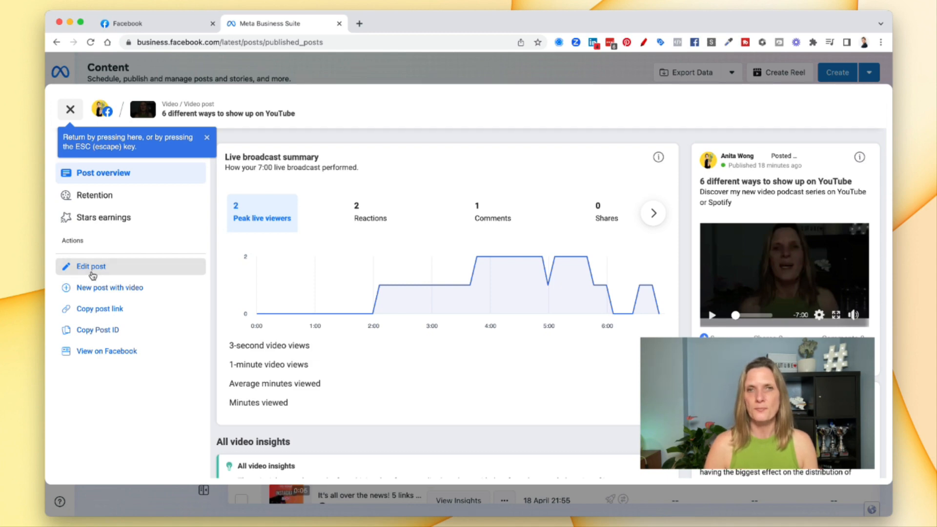
Step: Start Edit post for the live video and dismiss the dubbed audio and hashtags tips
click(91, 266)
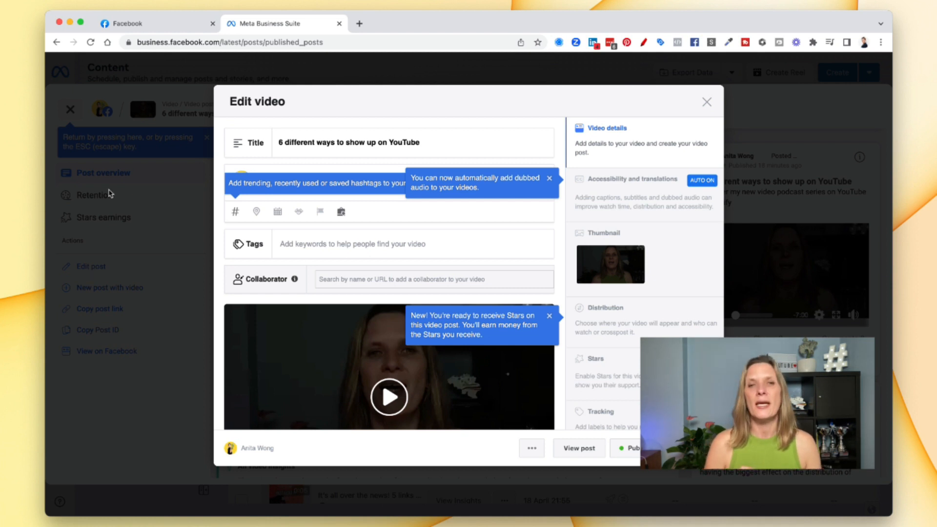
mouse_move(423, 150)
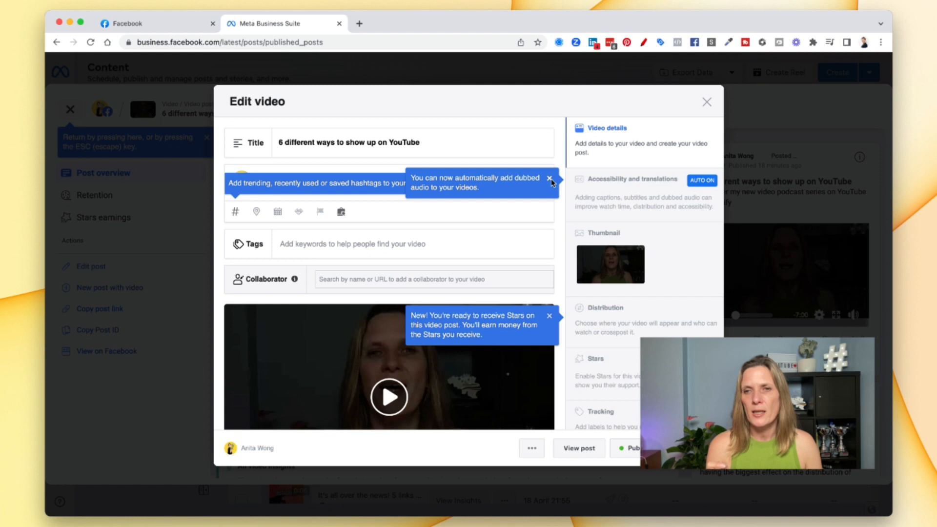
click(549, 178)
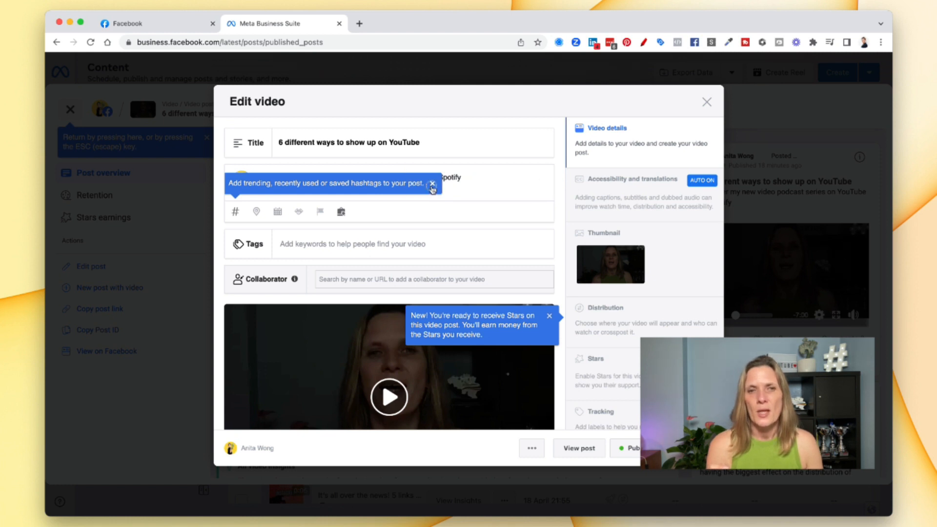
click(432, 183)
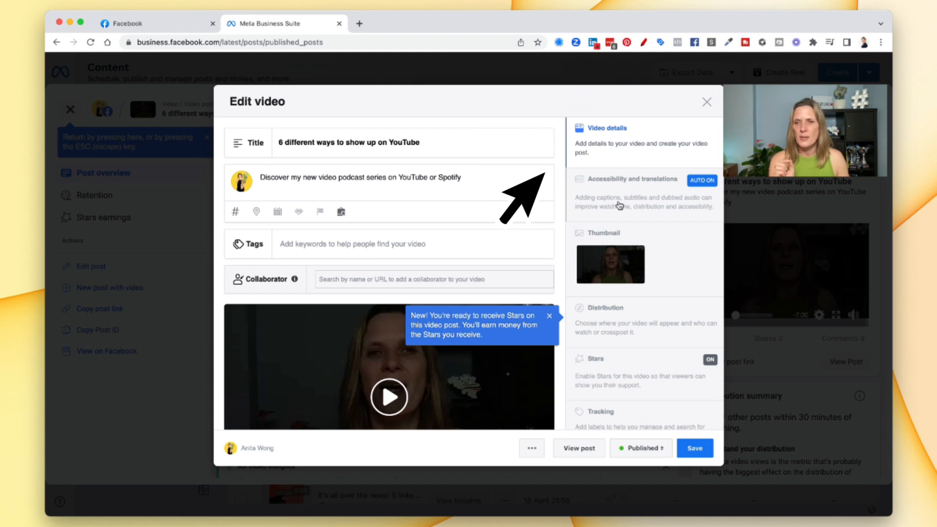
Step: Show Accessibility and translations with auto-generated English captions on, clearing the captions tip
click(632, 179)
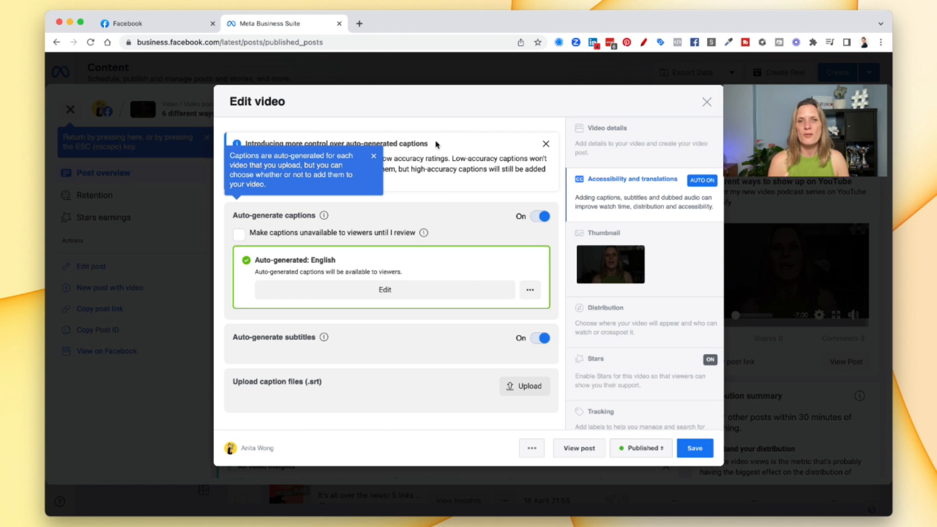
click(373, 157)
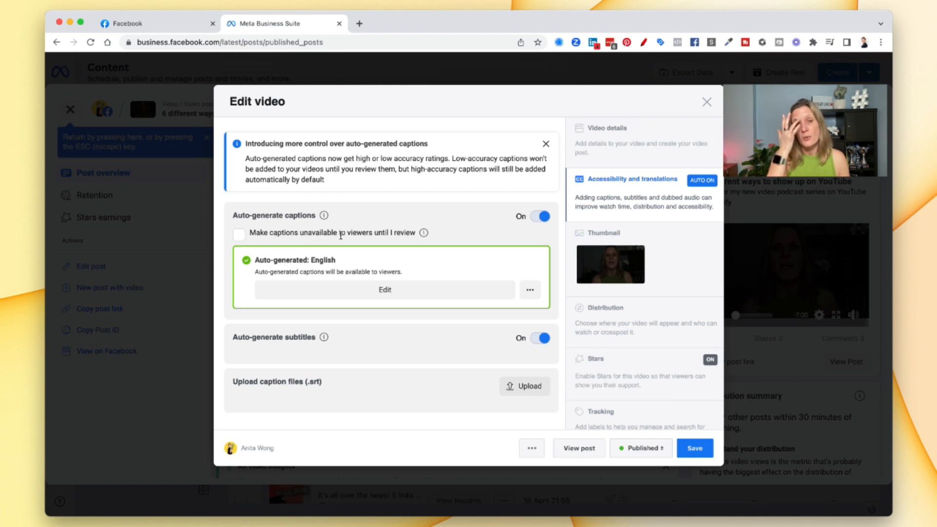
mouse_move(408, 233)
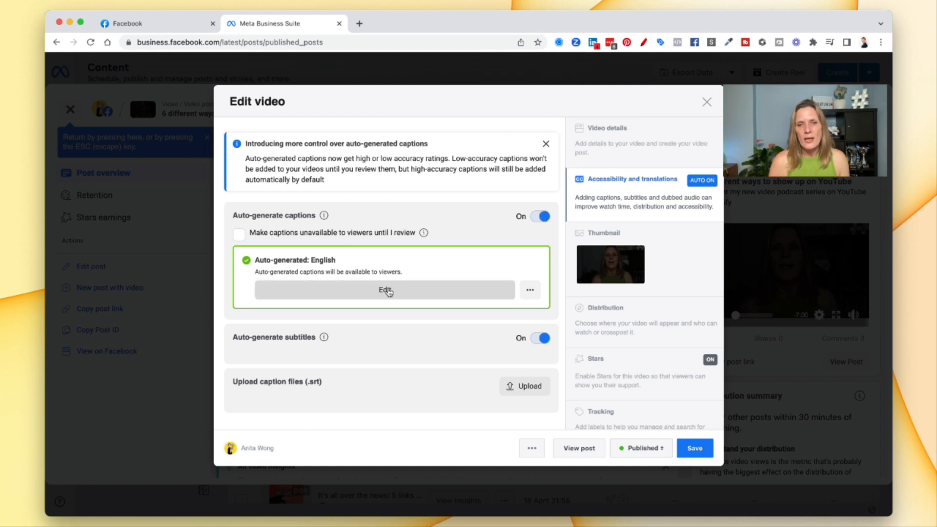
Step: Edit the Auto-generated: English captions and read down the Review captions list
click(385, 290)
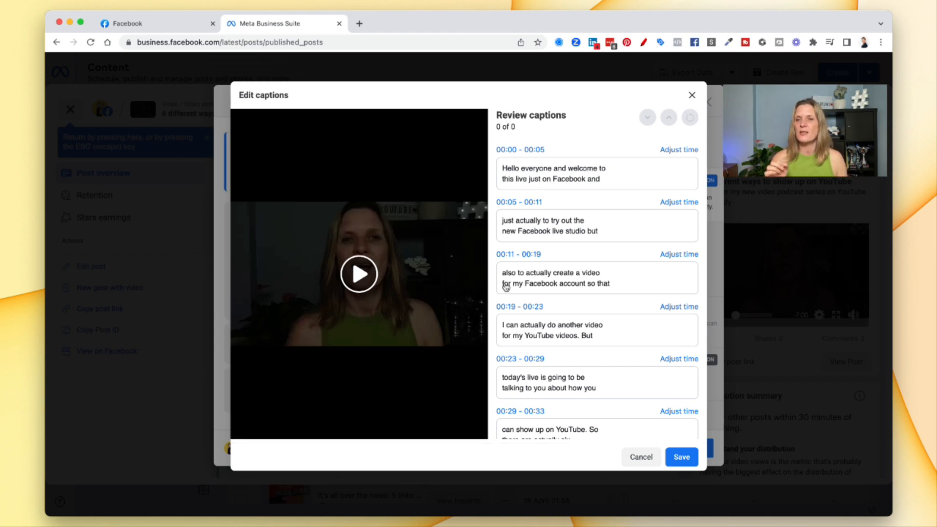
mouse_move(583, 311)
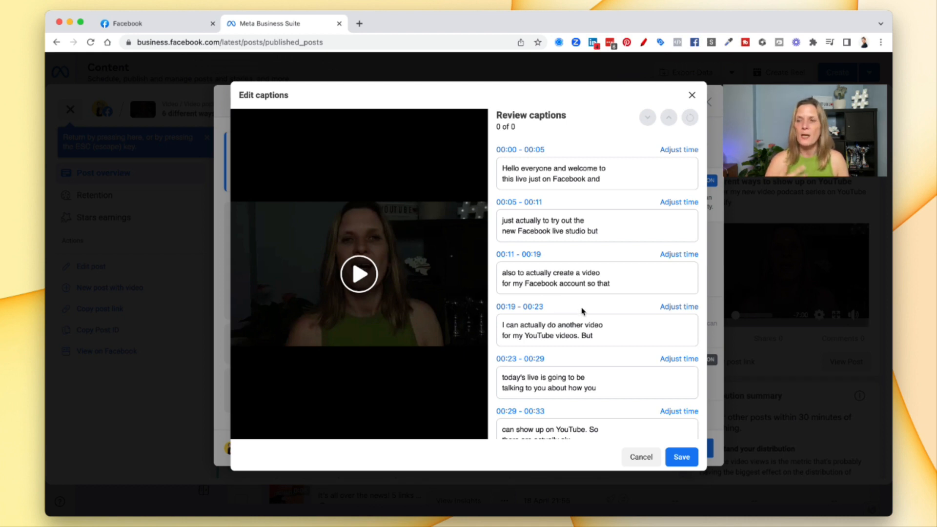
scroll(down, 3)
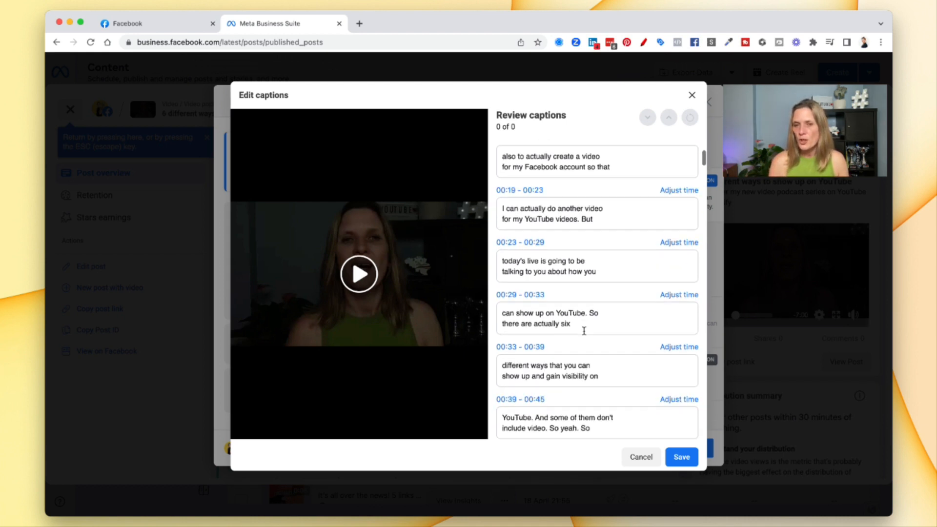
scroll(down, 3)
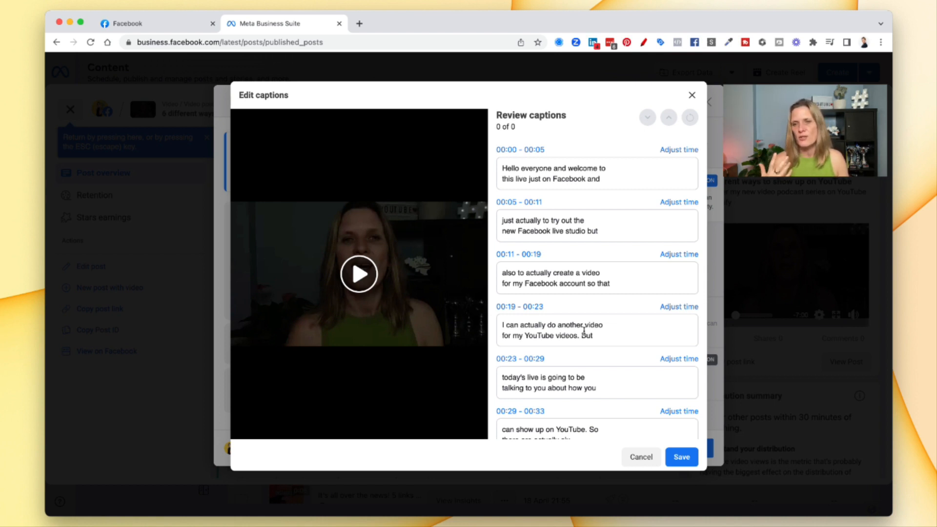
scroll(down, 3)
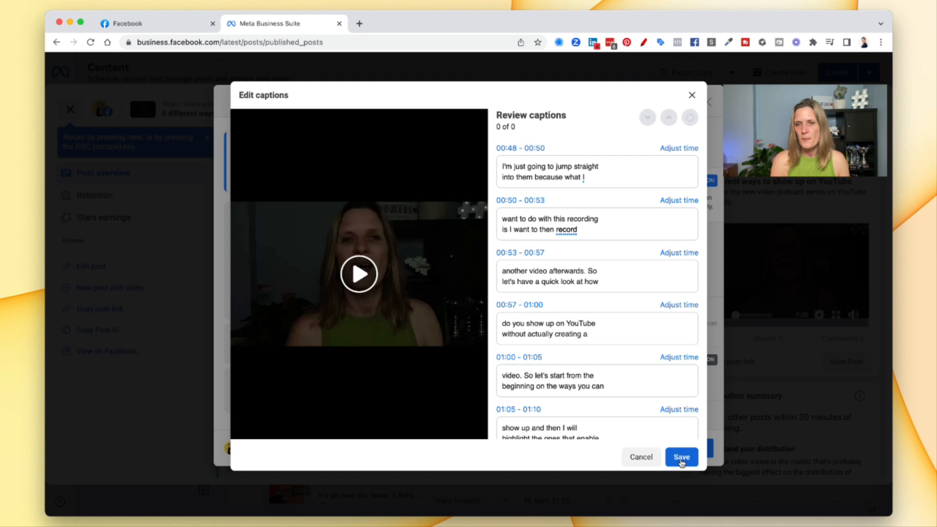
Step: Save the reviewed captions, returning to the caption settings with English captions still on
click(680, 457)
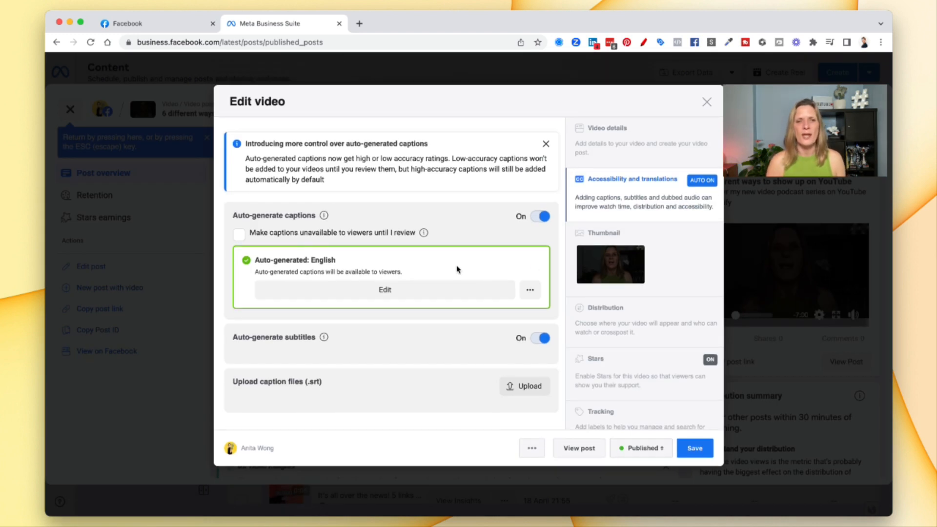
mouse_move(452, 277)
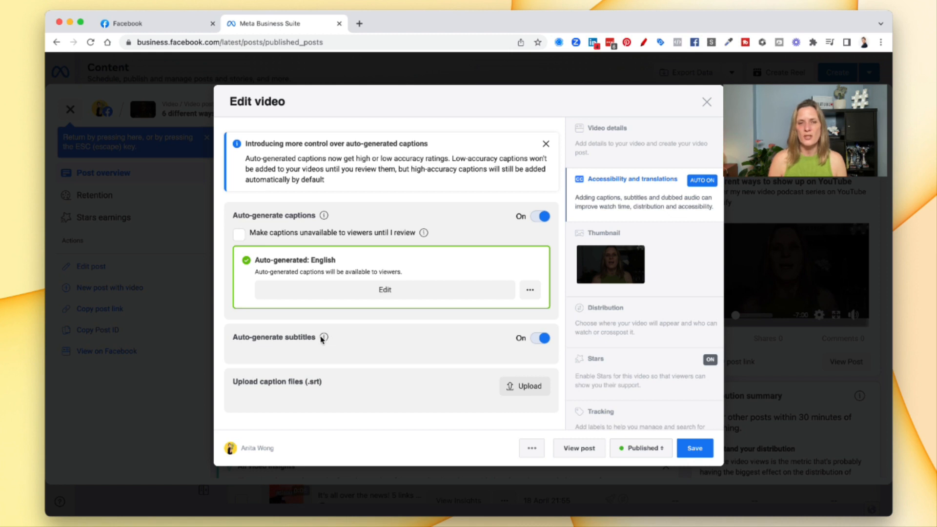
mouse_move(324, 336)
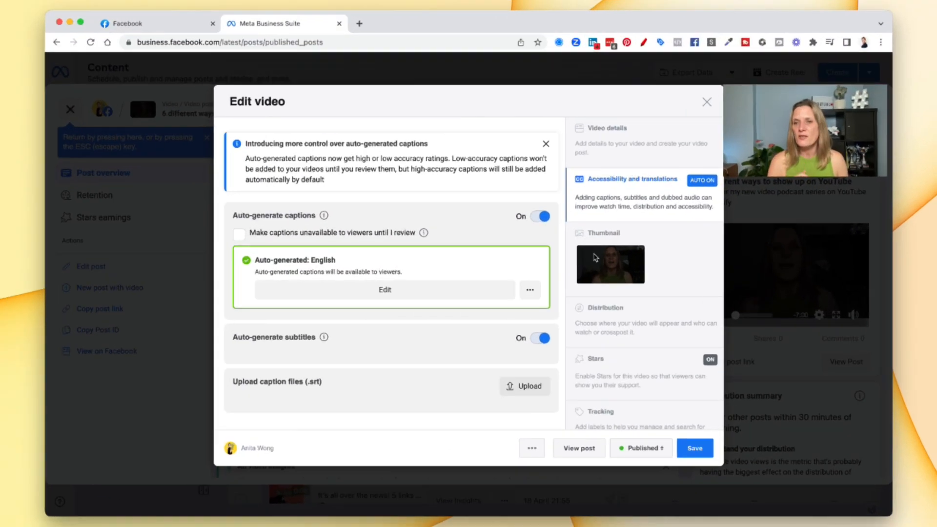
mouse_move(661, 274)
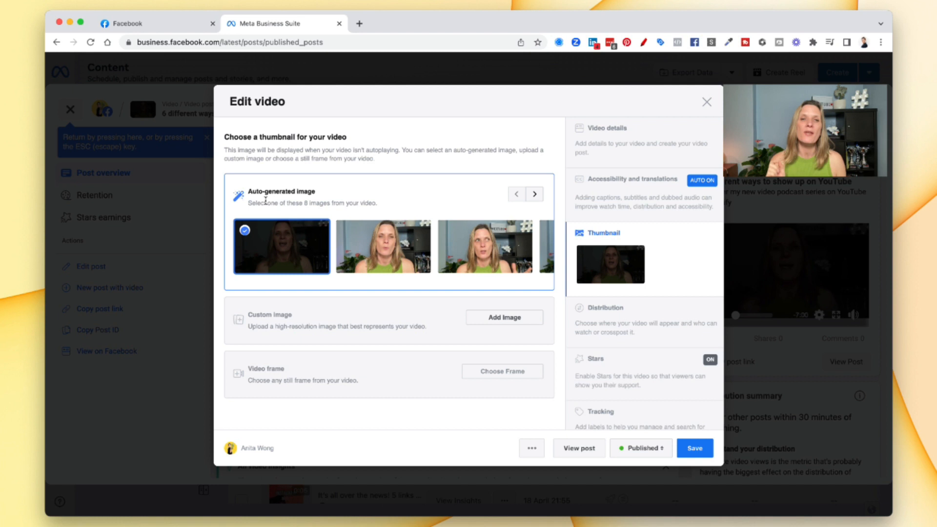
mouse_move(266, 200)
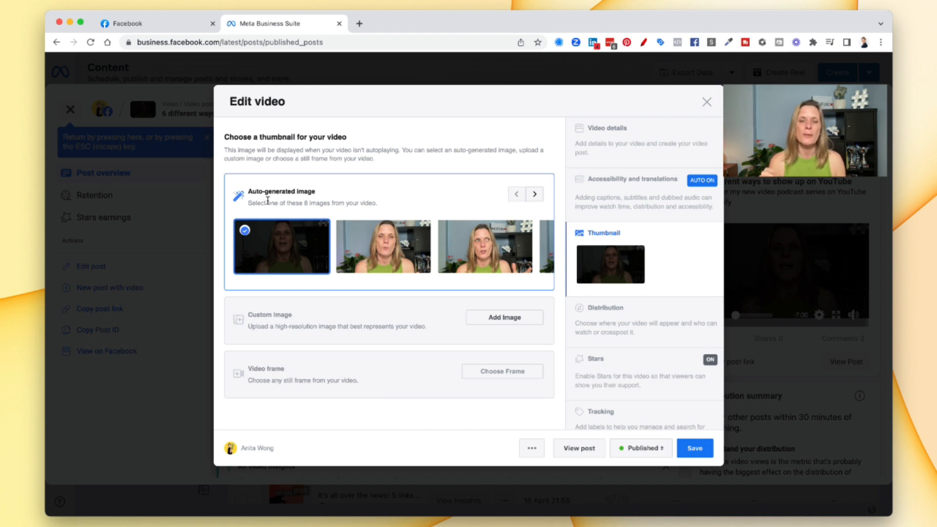
Step: In Thumbnail, page through the auto-generated images and choose the frame of her holding a phone
click(382, 246)
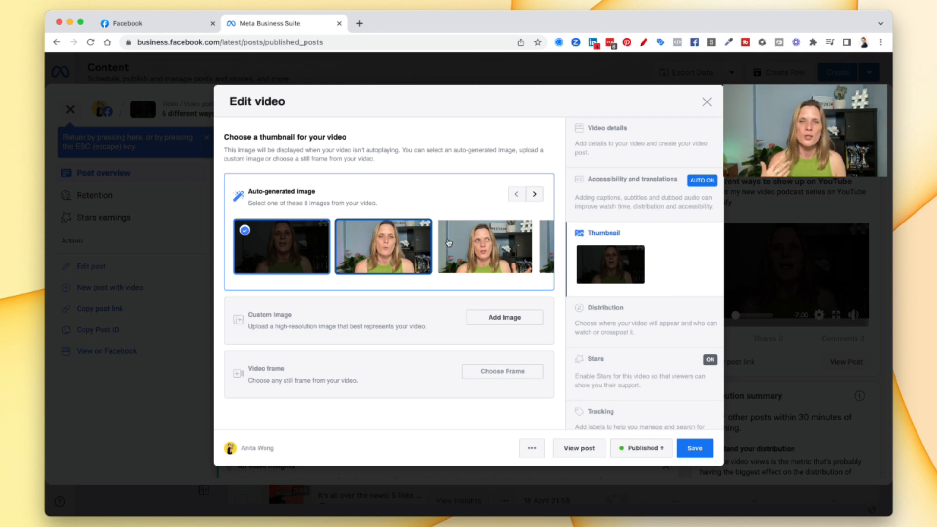
click(534, 193)
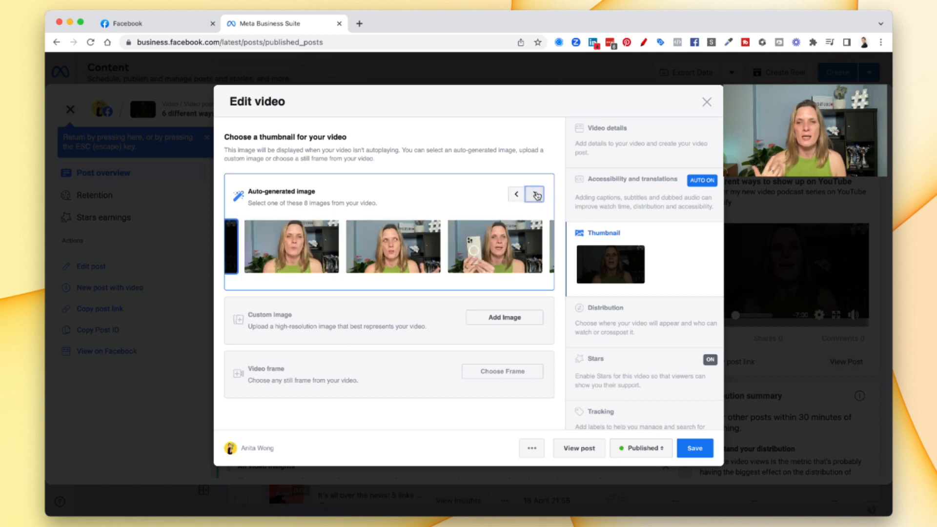
click(534, 194)
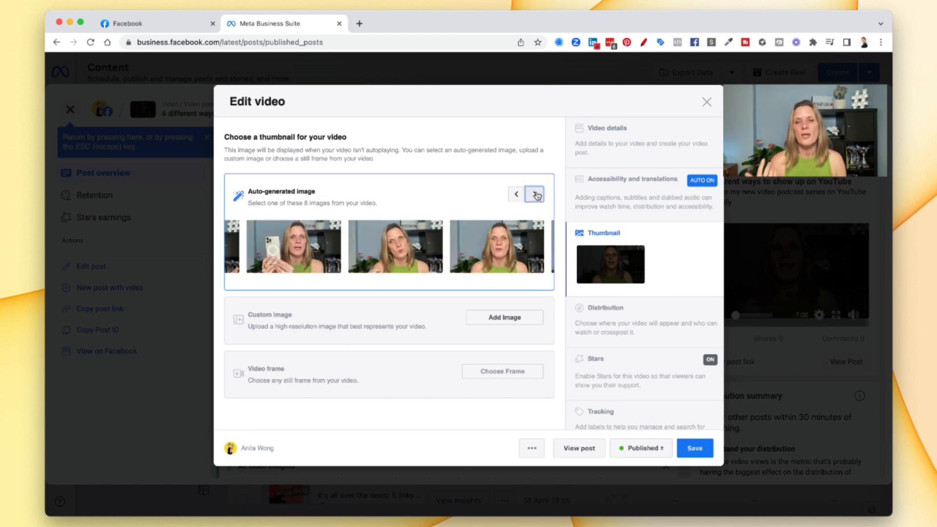
click(534, 194)
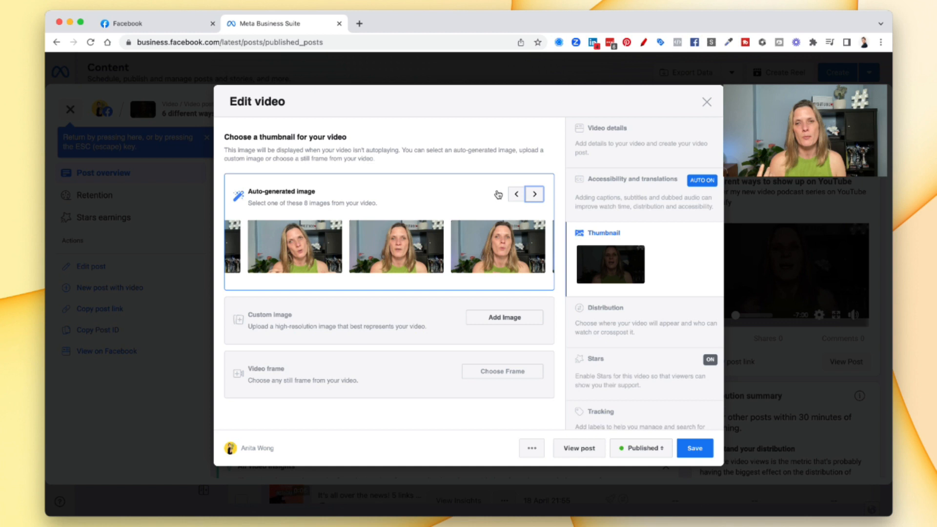
click(294, 246)
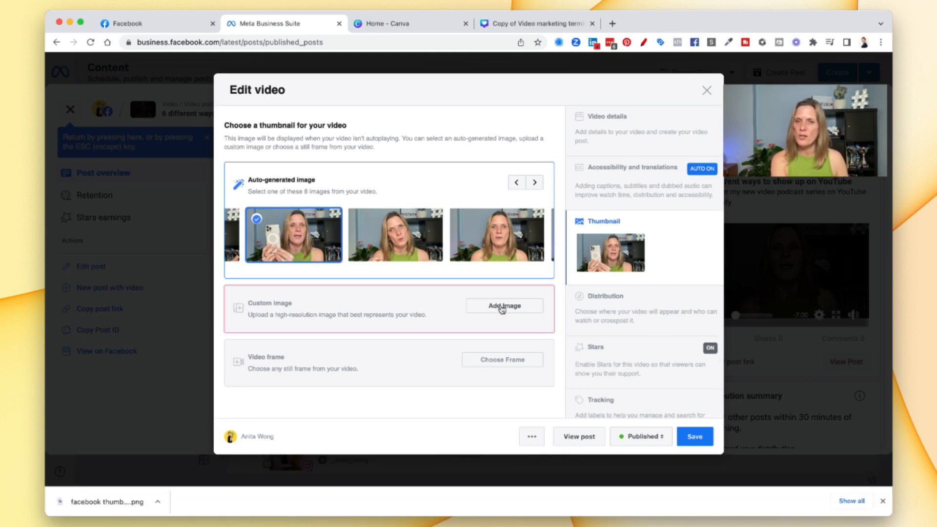
Step: Upload facebook thumbnail youtube.png from the Desktop as the video's custom thumbnail image
click(503, 306)
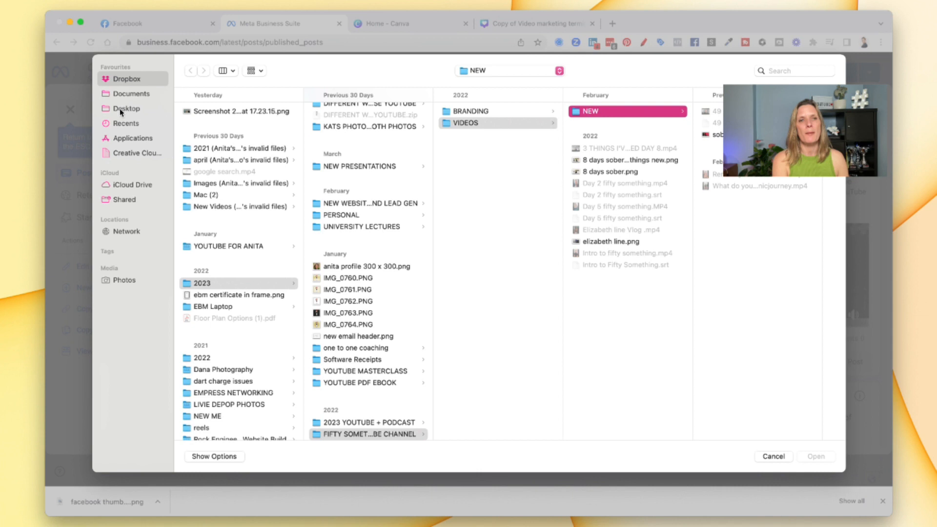
click(125, 109)
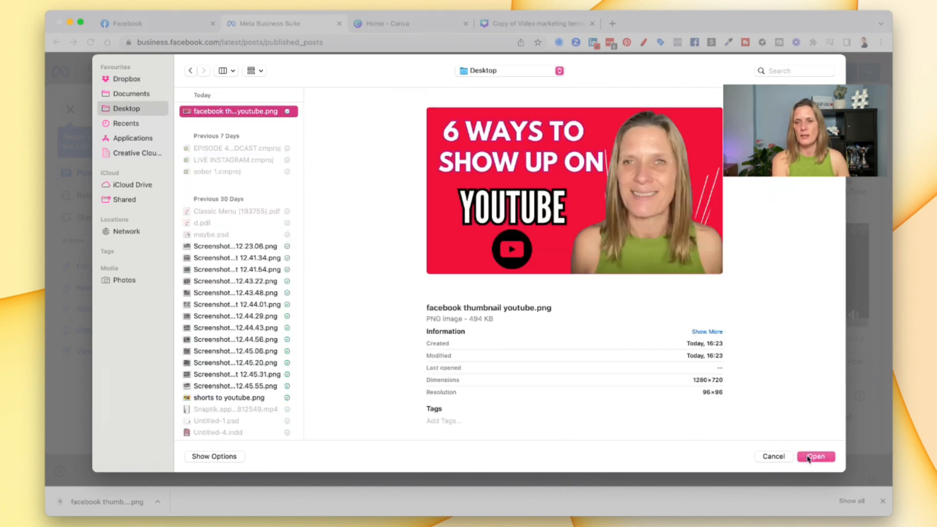
click(815, 456)
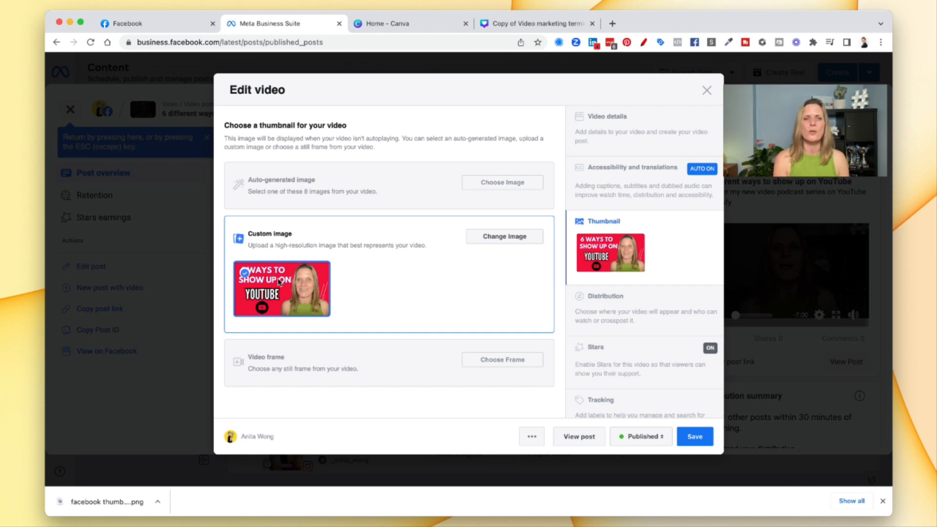
mouse_move(259, 375)
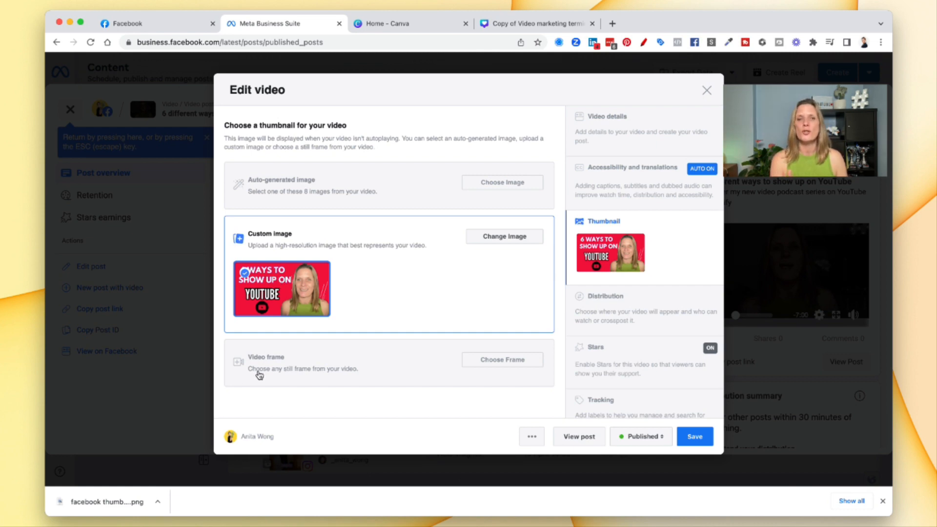
click(502, 360)
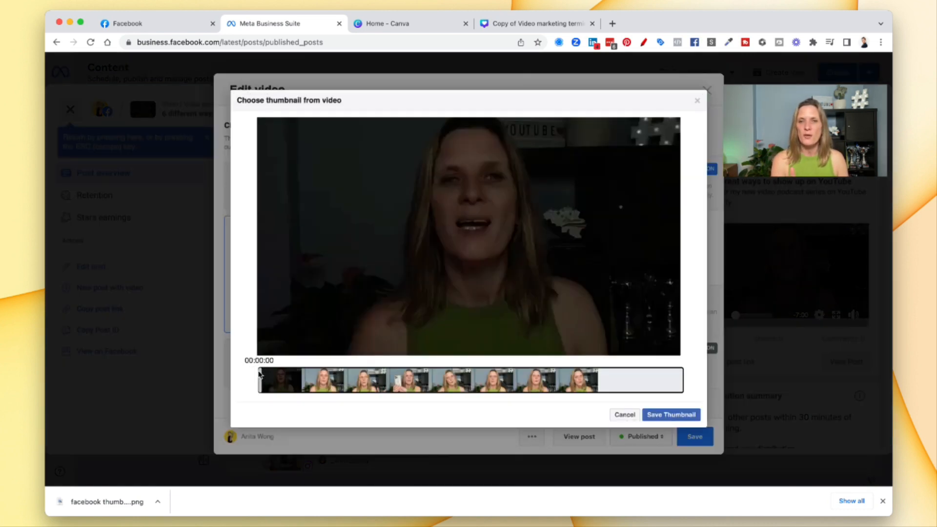
click(384, 381)
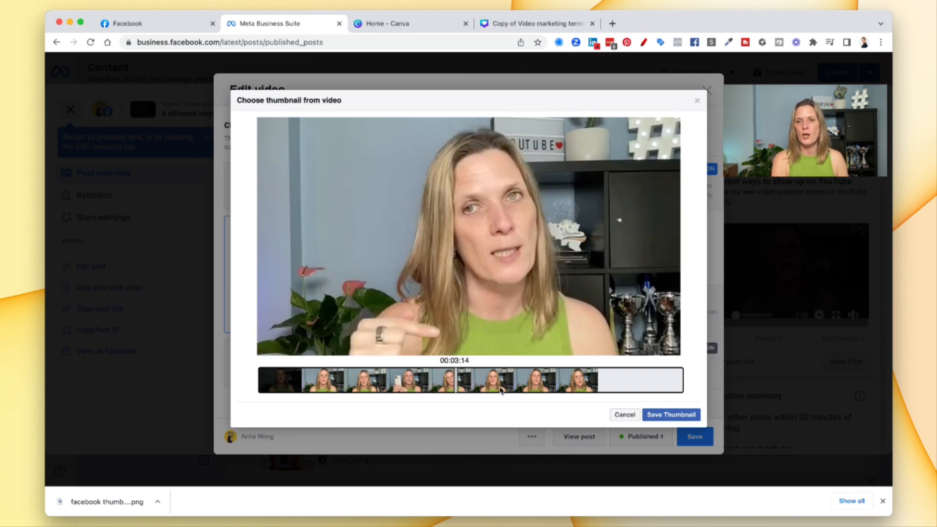
click(553, 381)
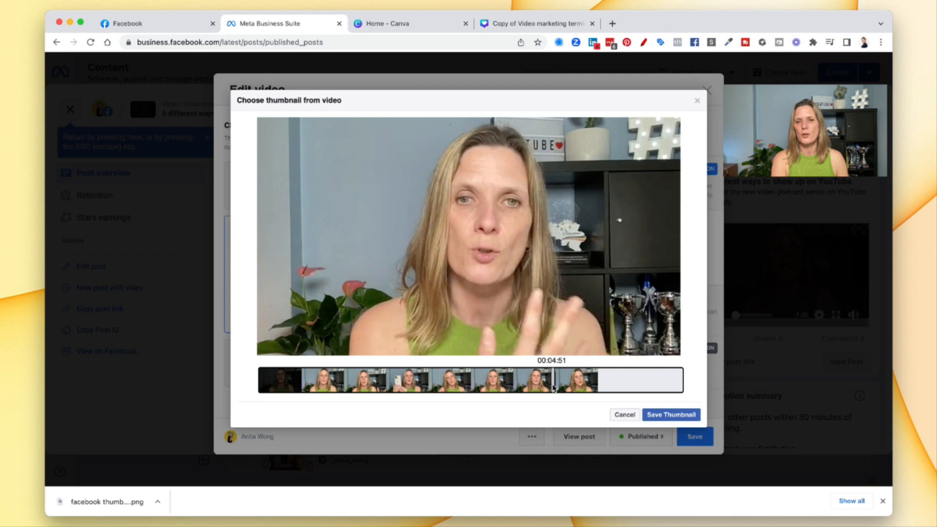
click(623, 414)
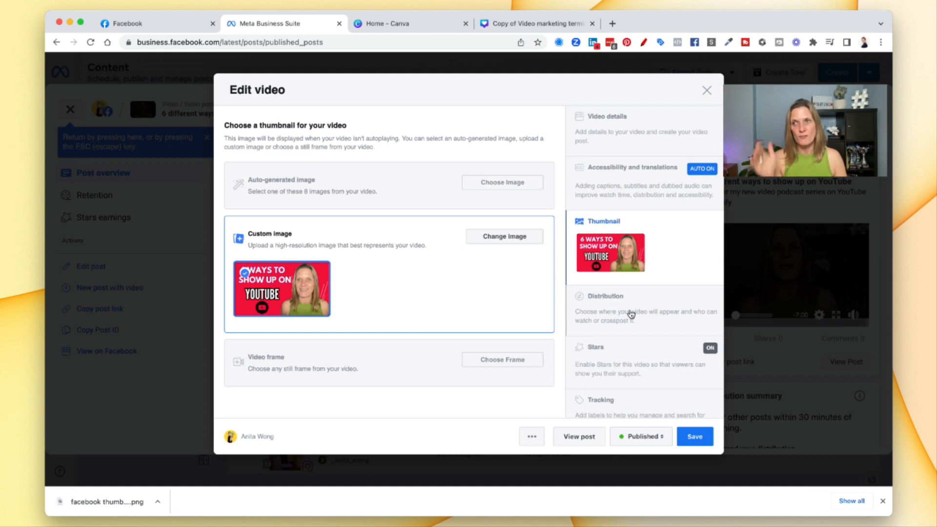
Step: Review the Stars settings, return to Thumbnail, and save the video with its new thumbnail
click(606, 296)
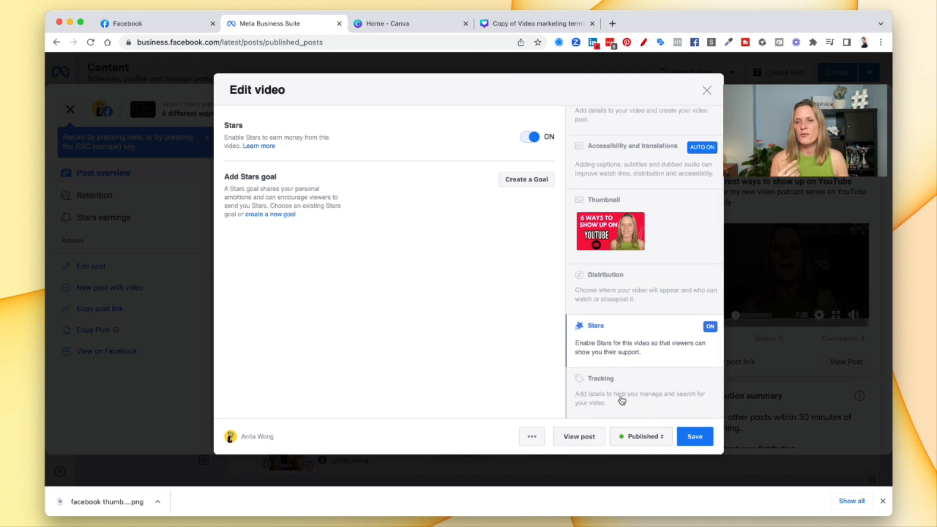
click(600, 377)
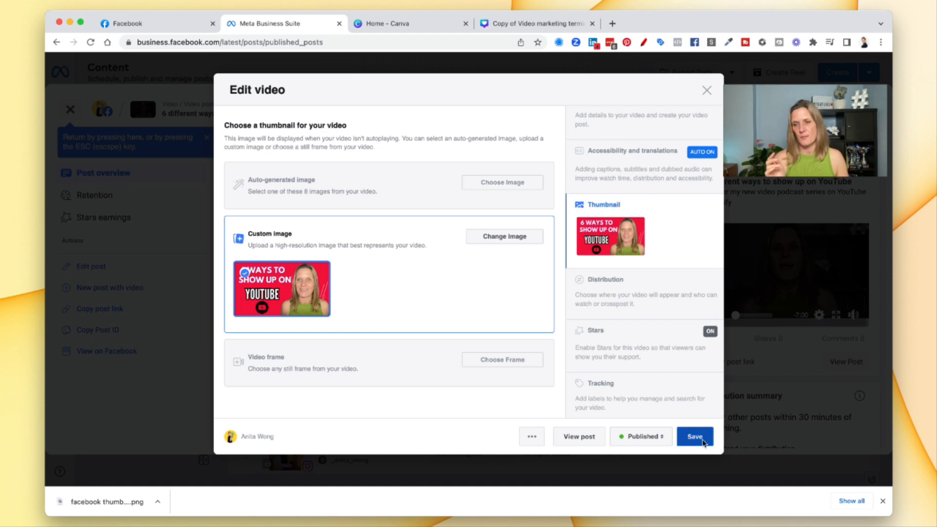
click(694, 436)
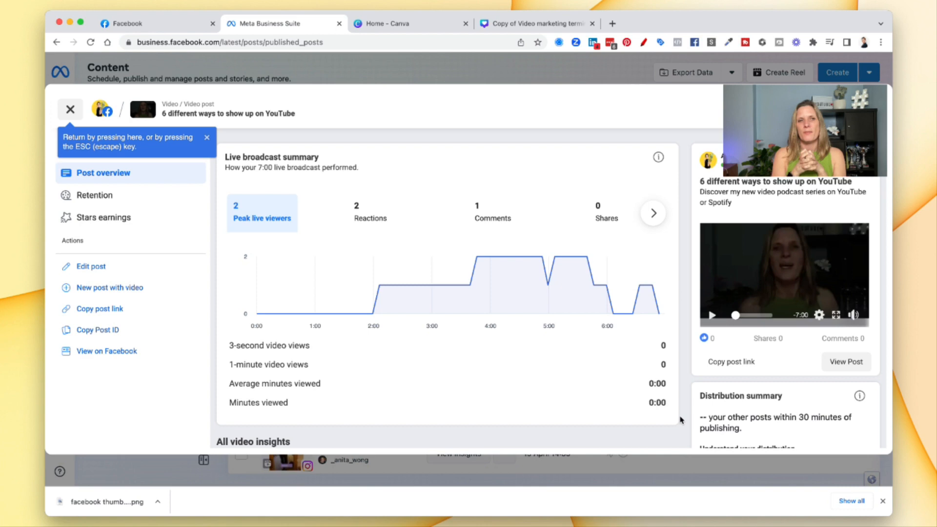
mouse_move(461, 397)
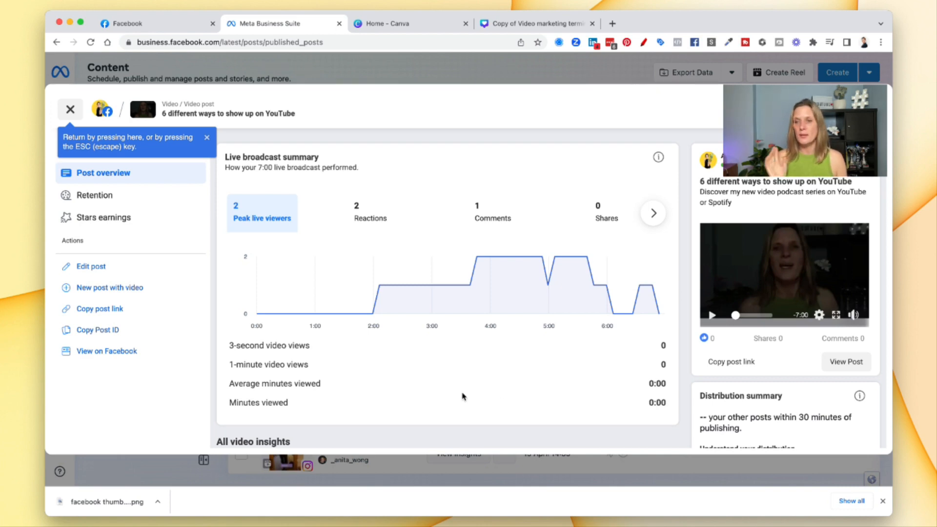
Step: Close the post overview and reload so the posts list shows the live video's new thumbnail
scroll(down, 3)
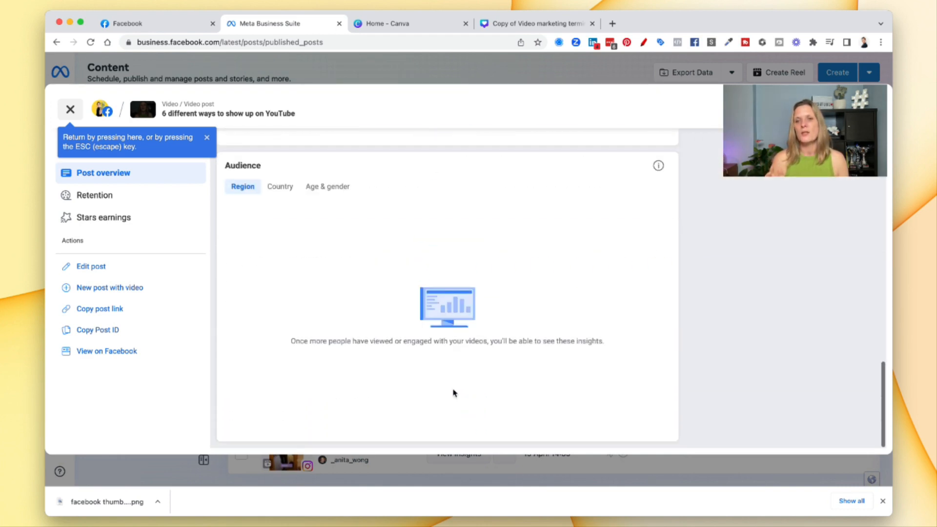
click(70, 109)
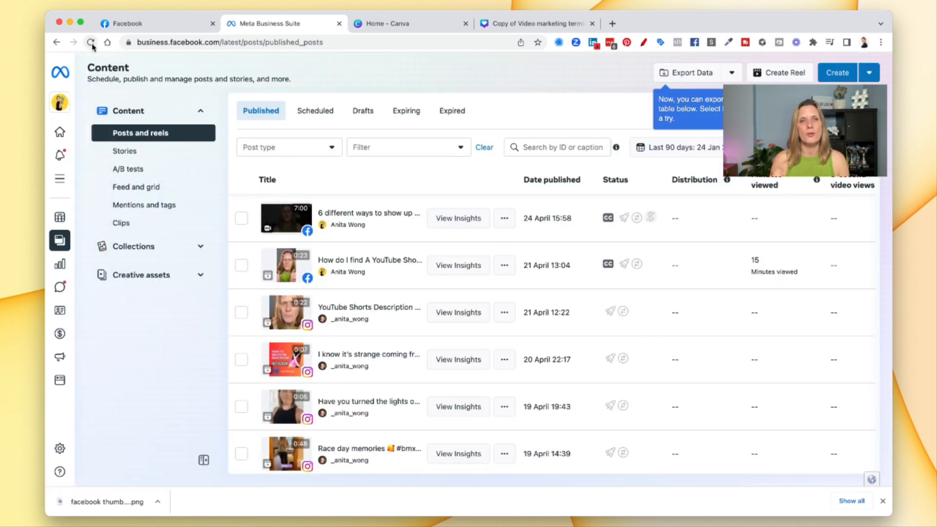
click(91, 41)
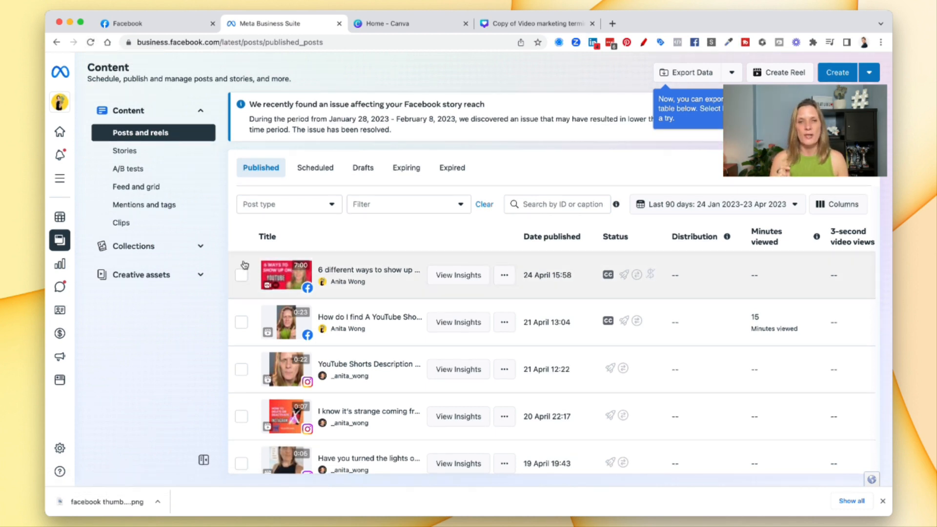
mouse_move(335, 247)
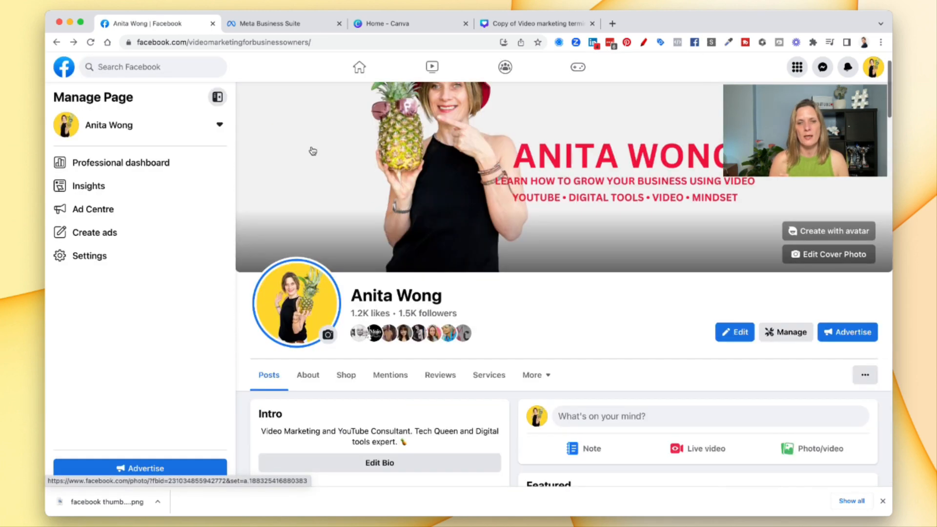
Step: Scroll down the Facebook Page feed to the live video post showing the '6 Ways' thumbnail
scroll(down, 3)
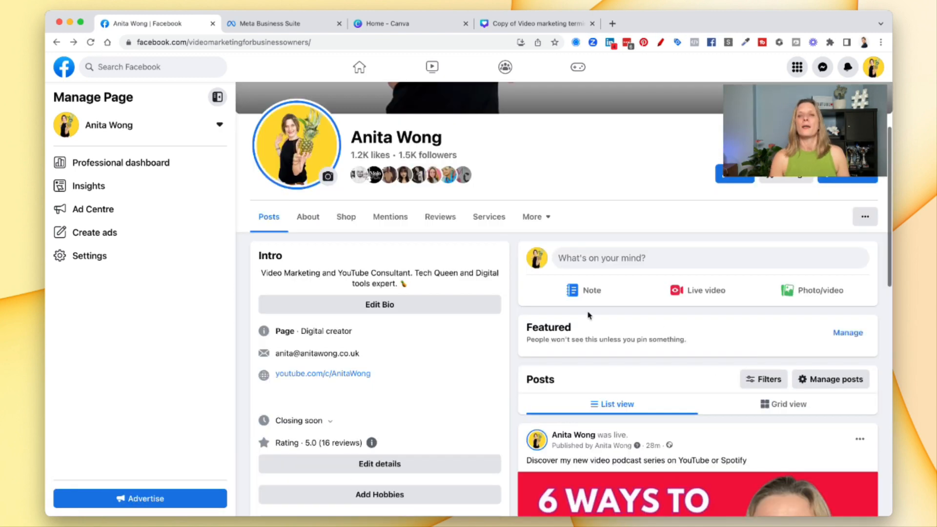
scroll(down, 3)
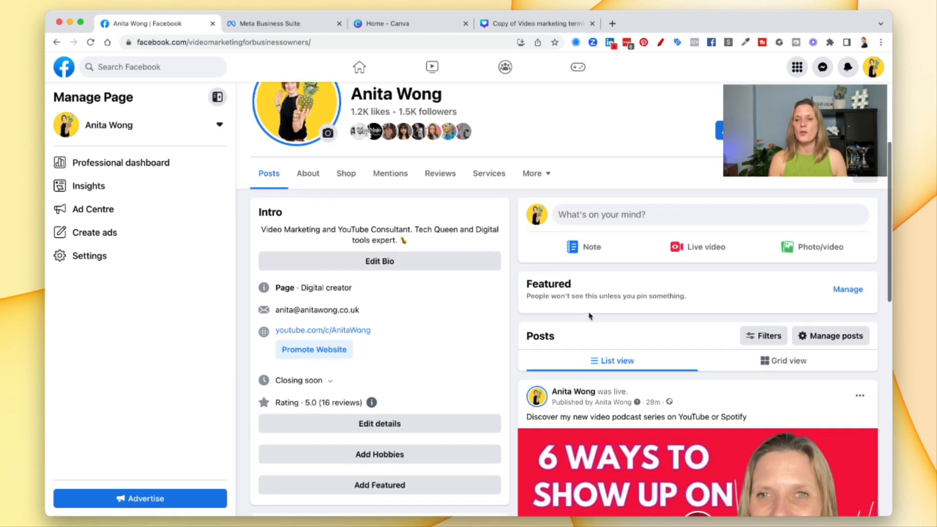
scroll(down, 3)
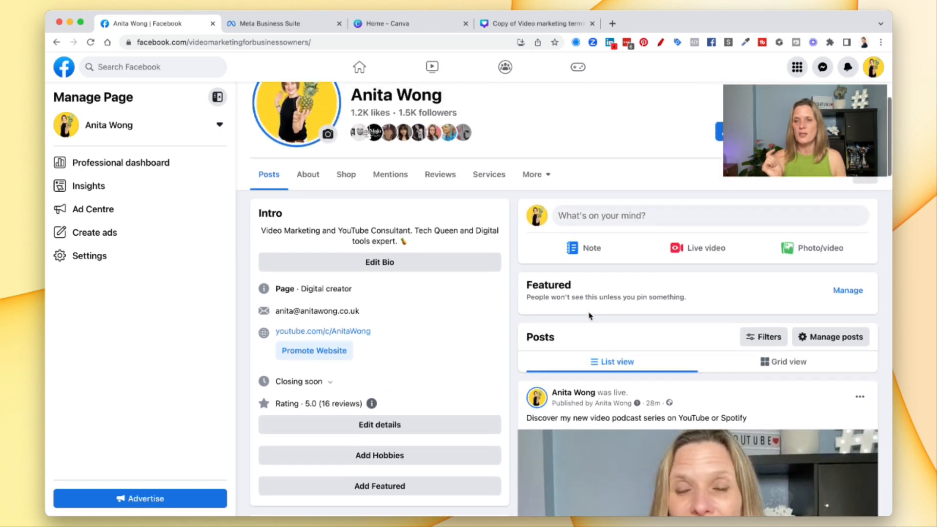
scroll(down, 3)
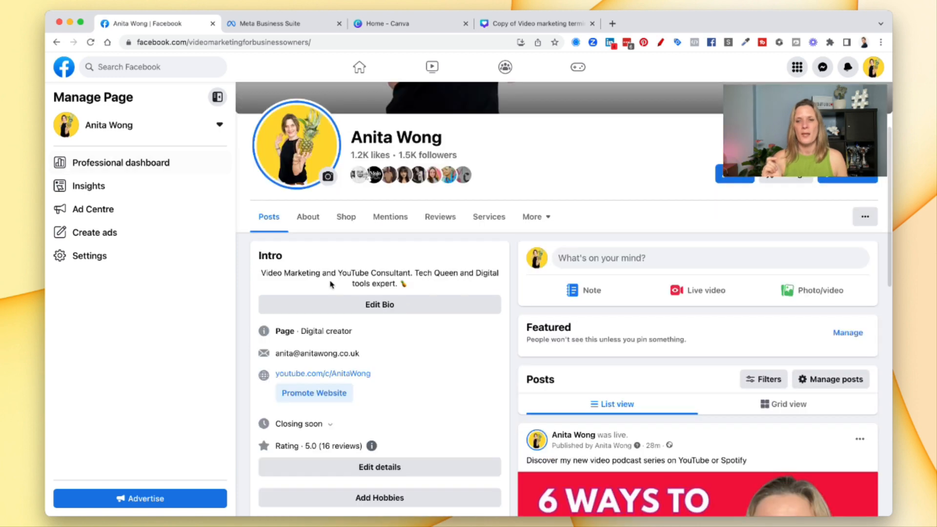
scroll(down, 3)
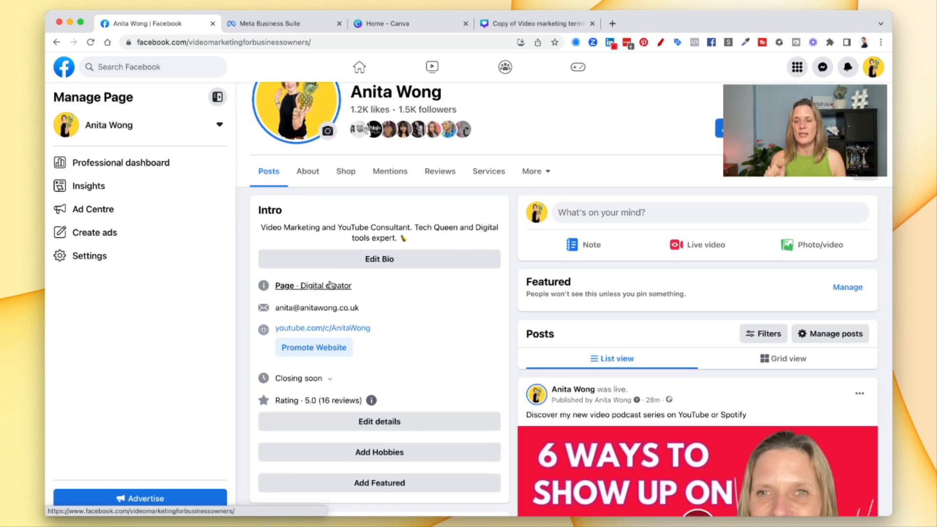
scroll(down, 3)
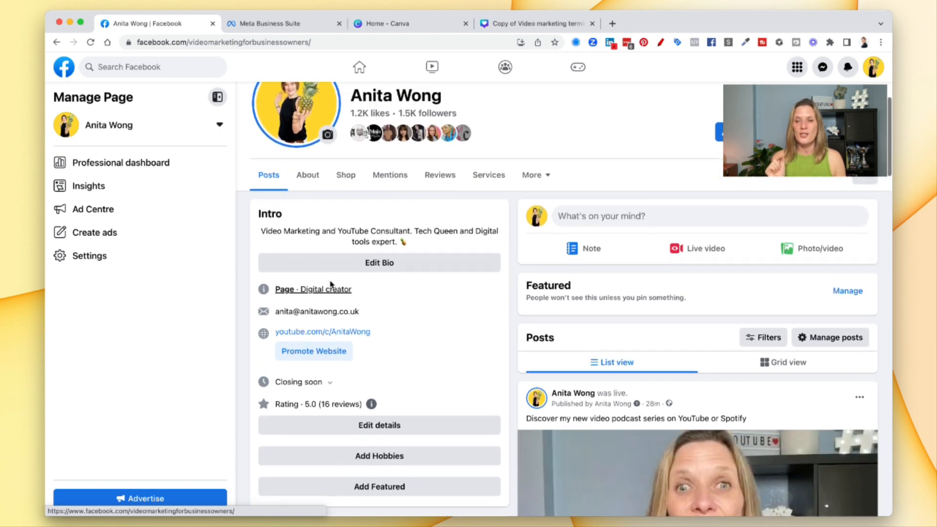
scroll(down, 3)
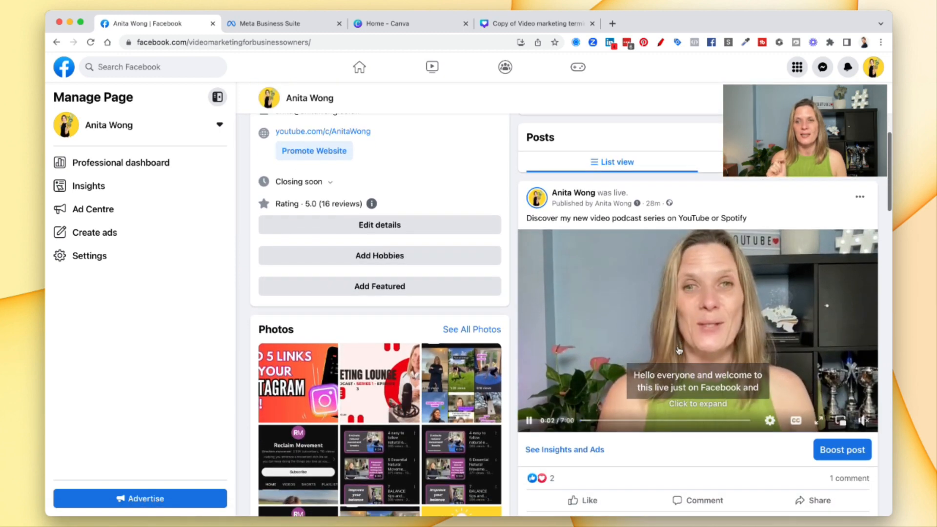